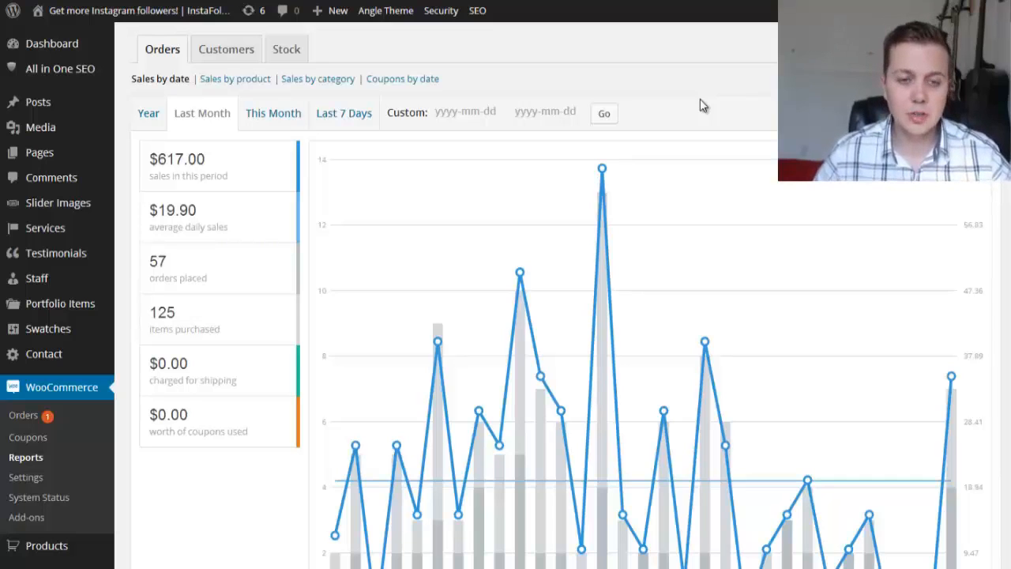
mouse_move(765, 99)
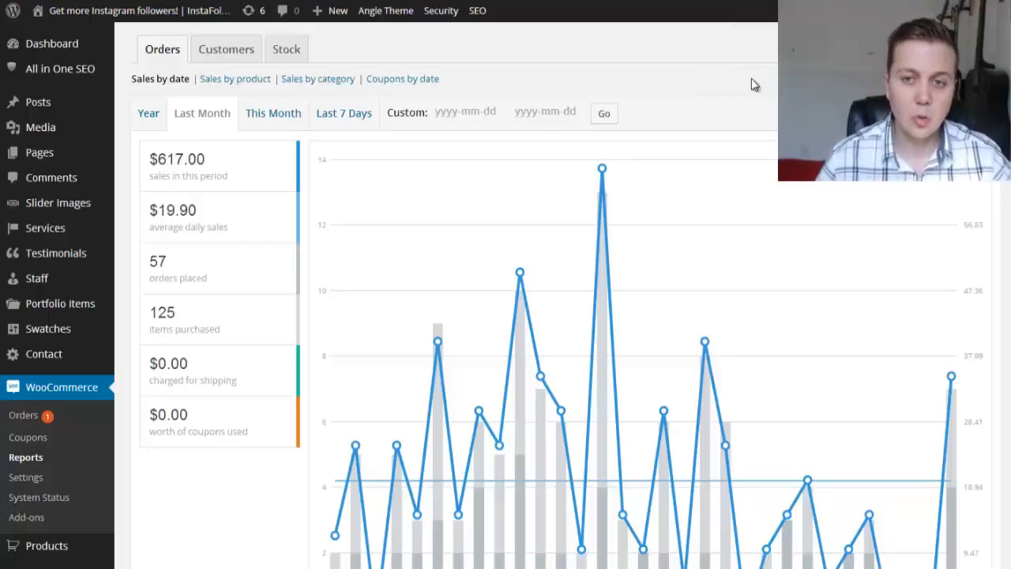
mouse_move(636, 151)
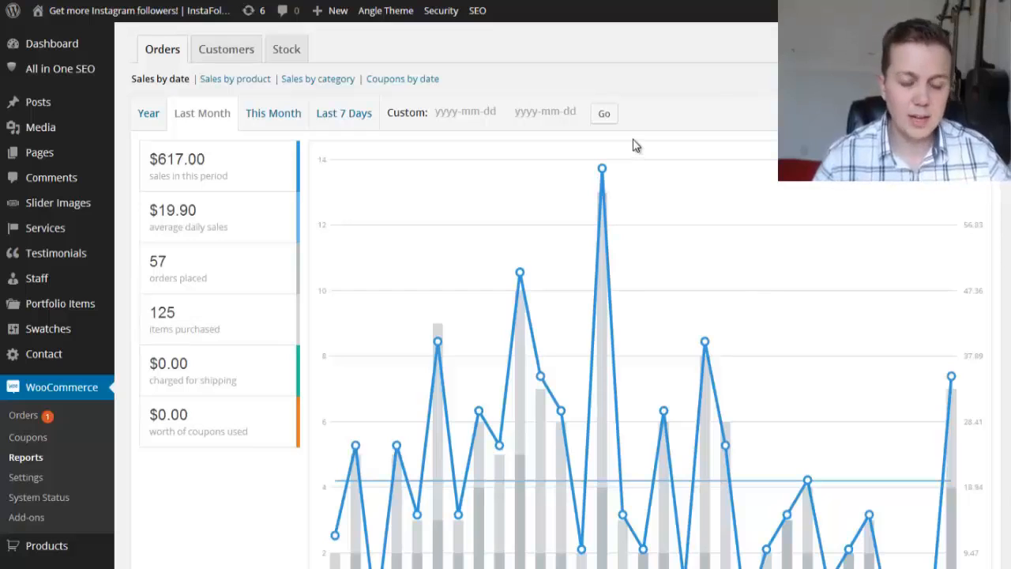
mouse_move(694, 197)
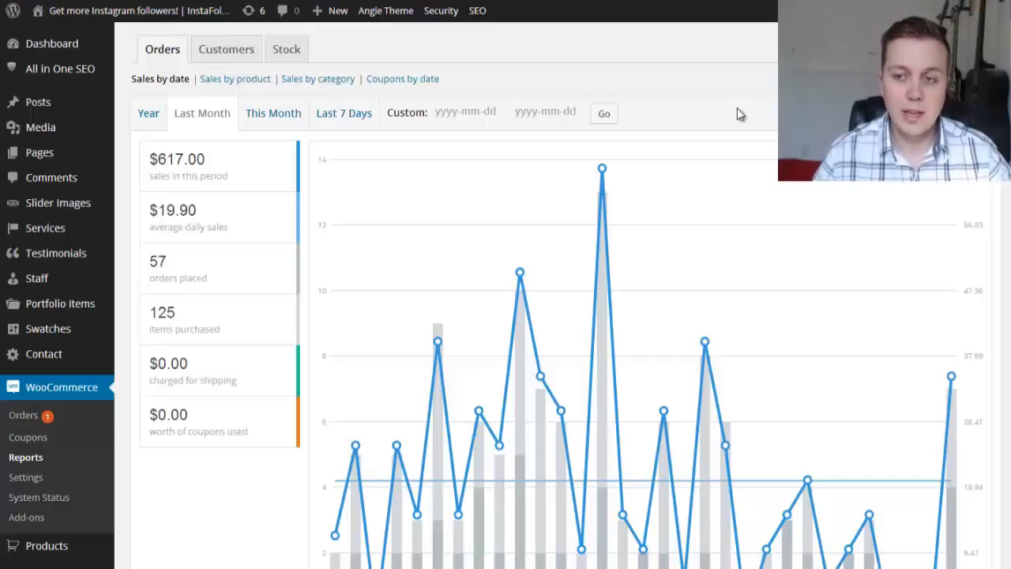
mouse_move(746, 94)
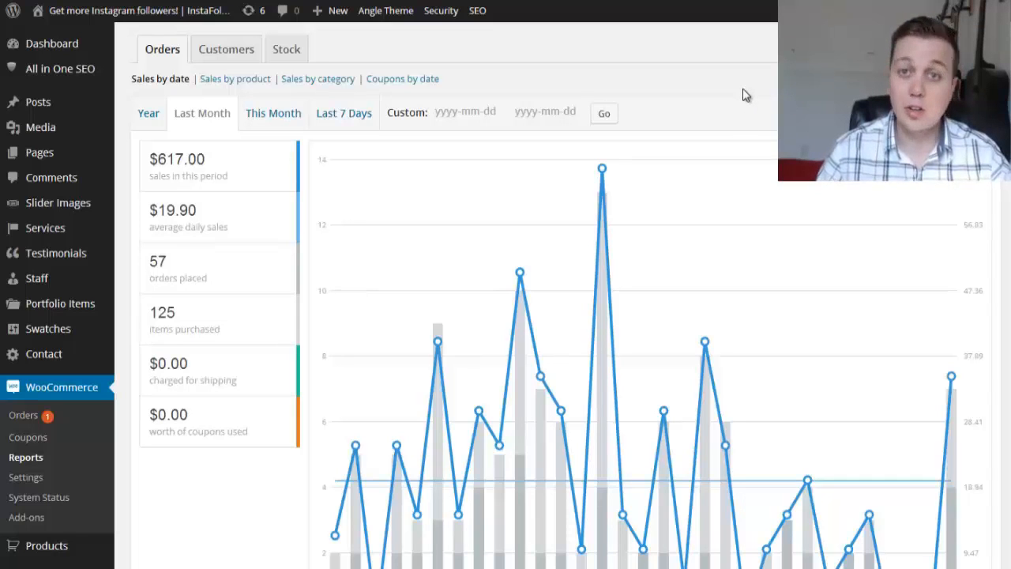